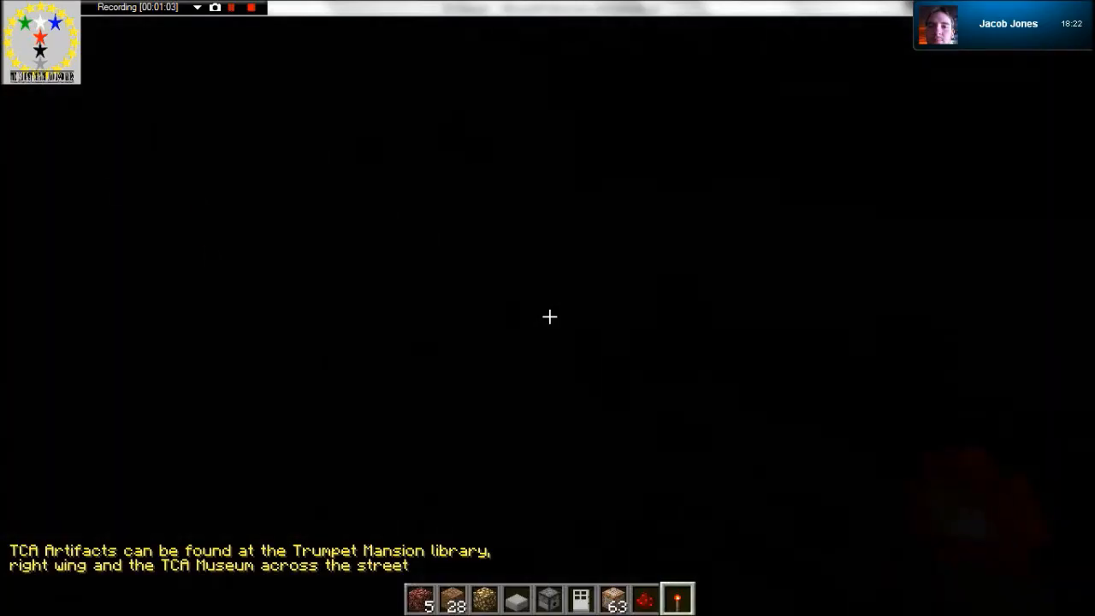
Step: Bring up the creative inventory to reach the brewing potions
{"action": "key", "text": "e"}
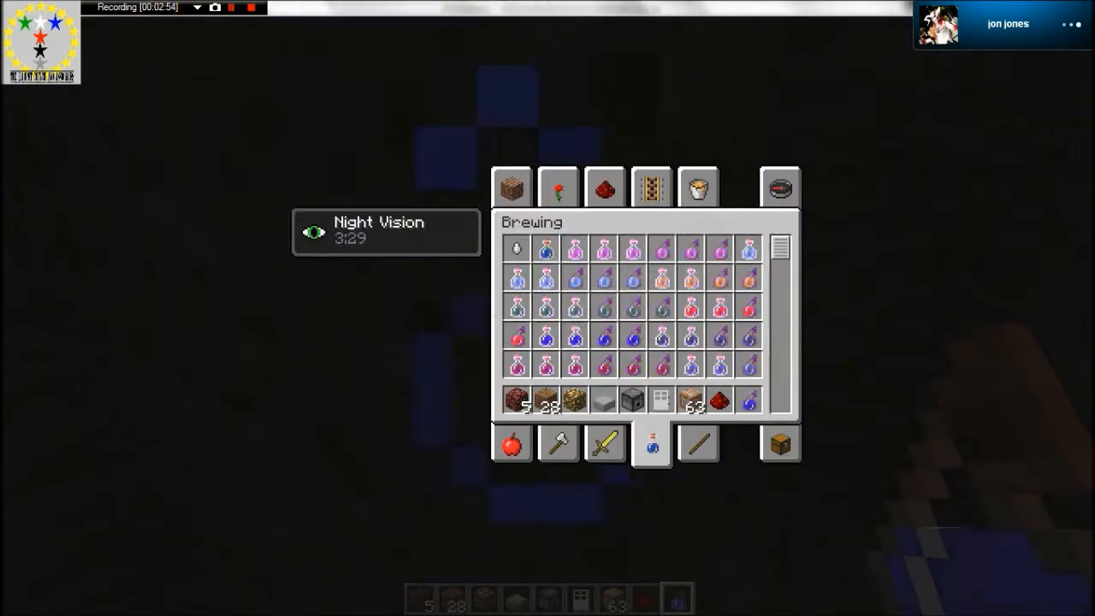
{"action": "key", "text": "Escape"}
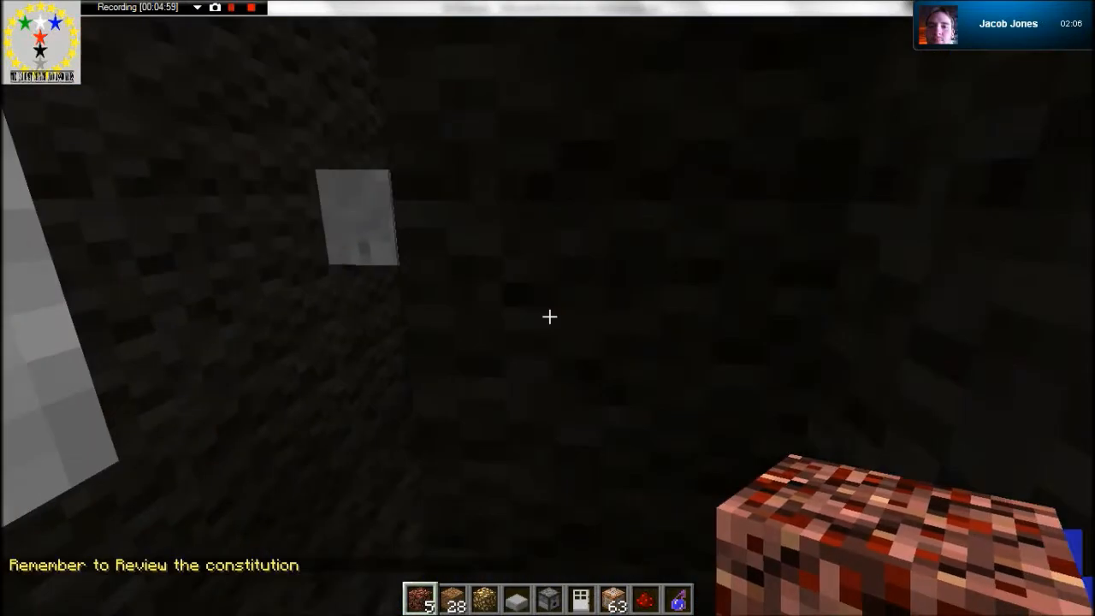
{"action": "mouse_move", "coordinate": [548, 317]}
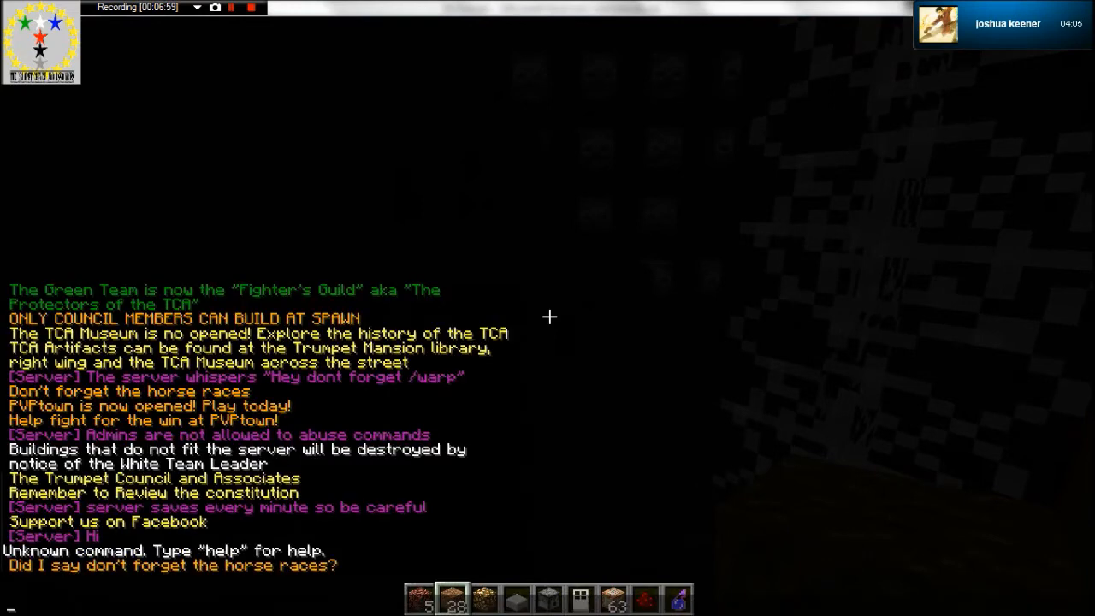
{"action": "type", "text": "/spawn"}
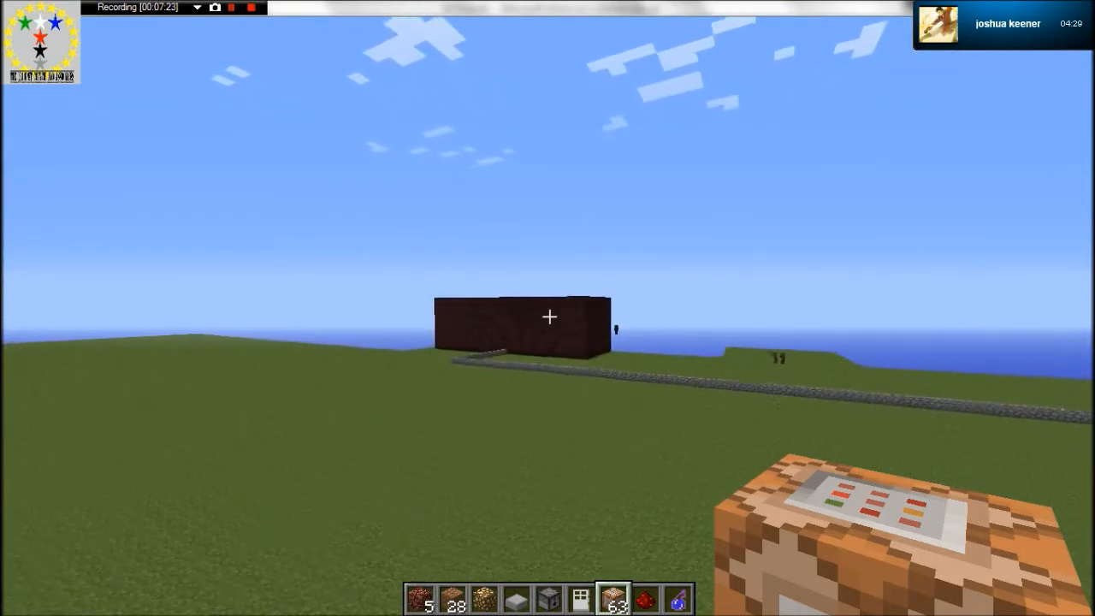
{"action": "mouse_move", "coordinate": [548, 308]}
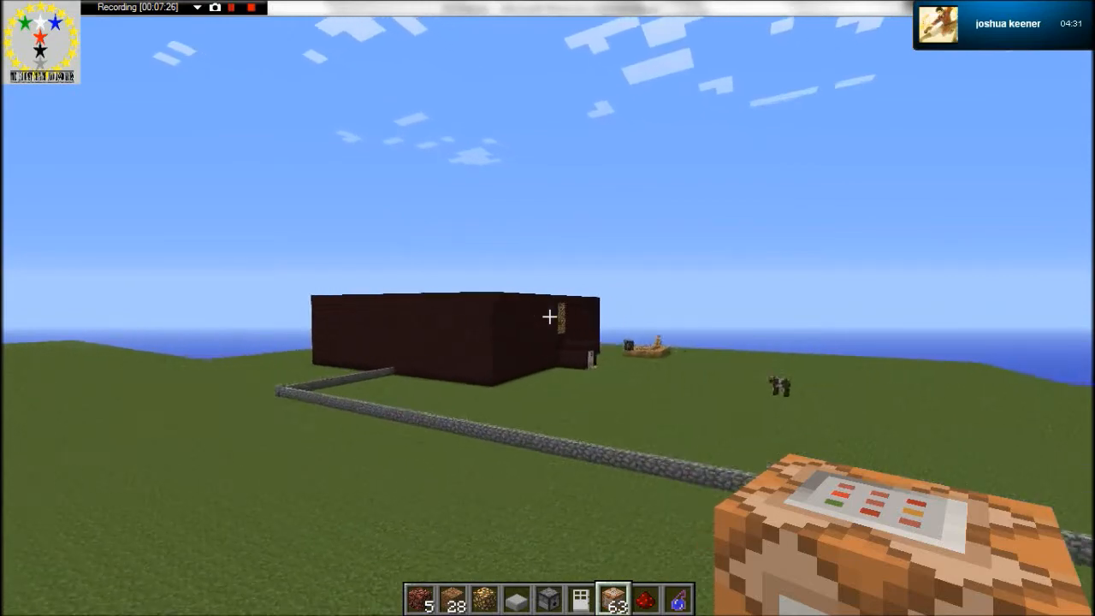
{"action": "mouse_move", "coordinate": [548, 317]}
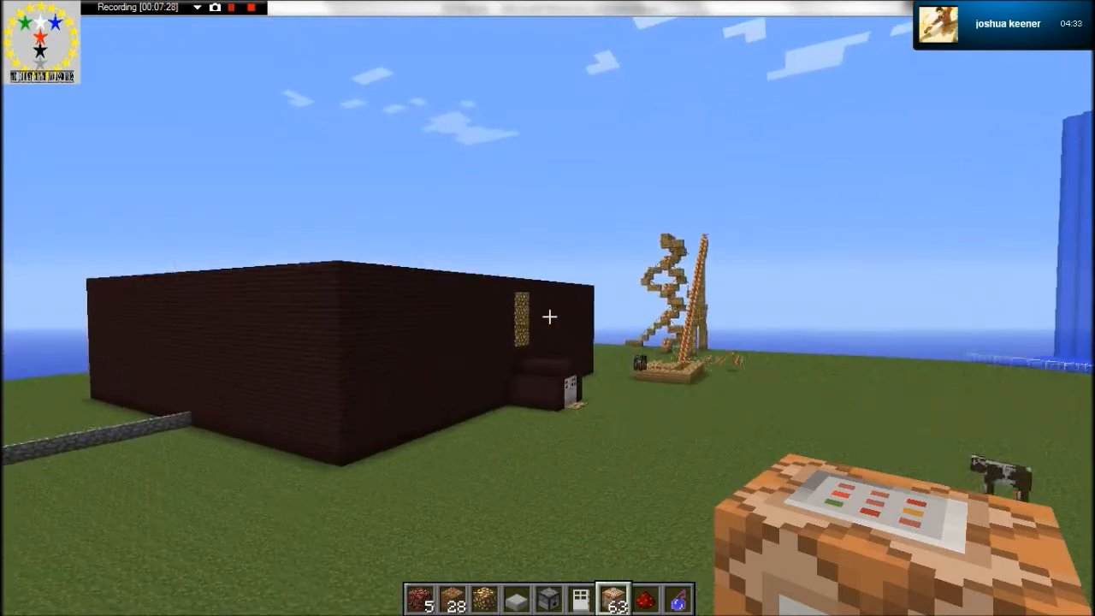
{"action": "mouse_move", "coordinate": [547, 316]}
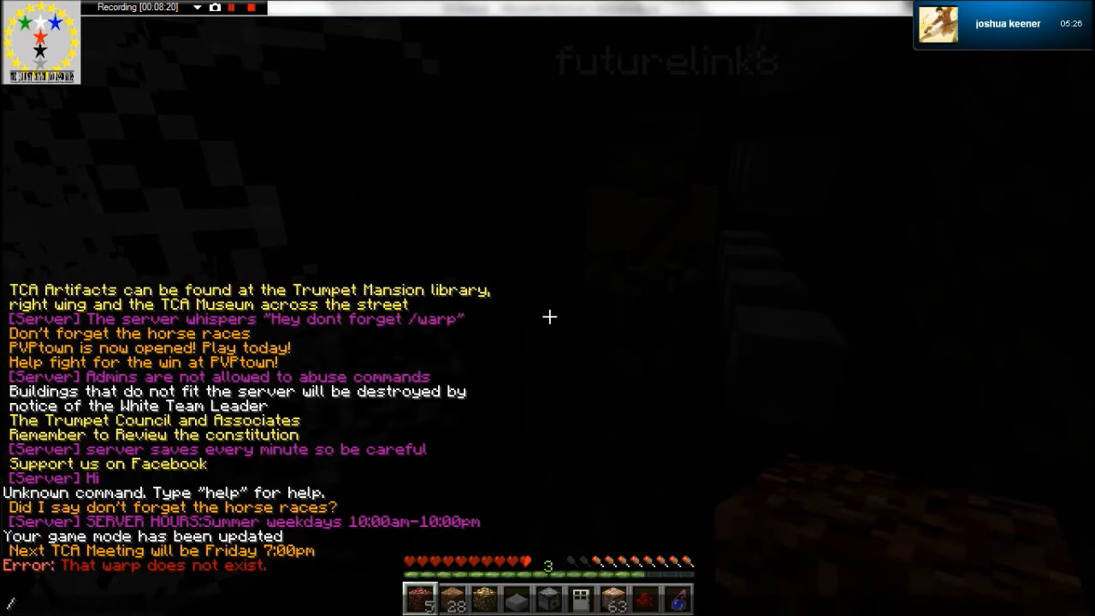
Step: Attempt a /warp to a destination the server reports does not exist
{"action": "type", "text": "/warp"}
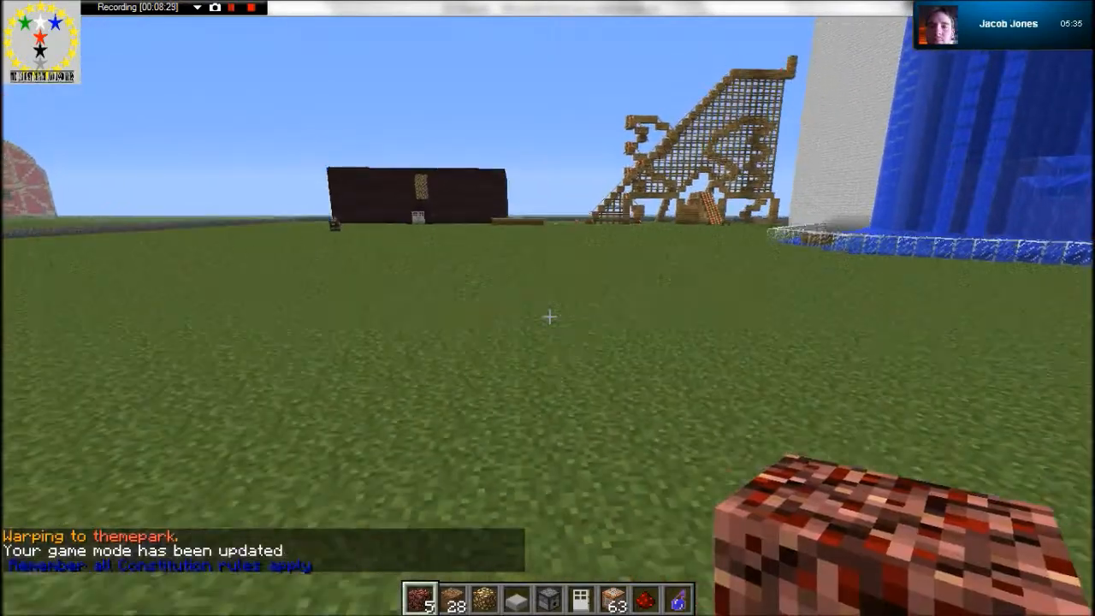
{"action": "mouse_move", "coordinate": [547, 316]}
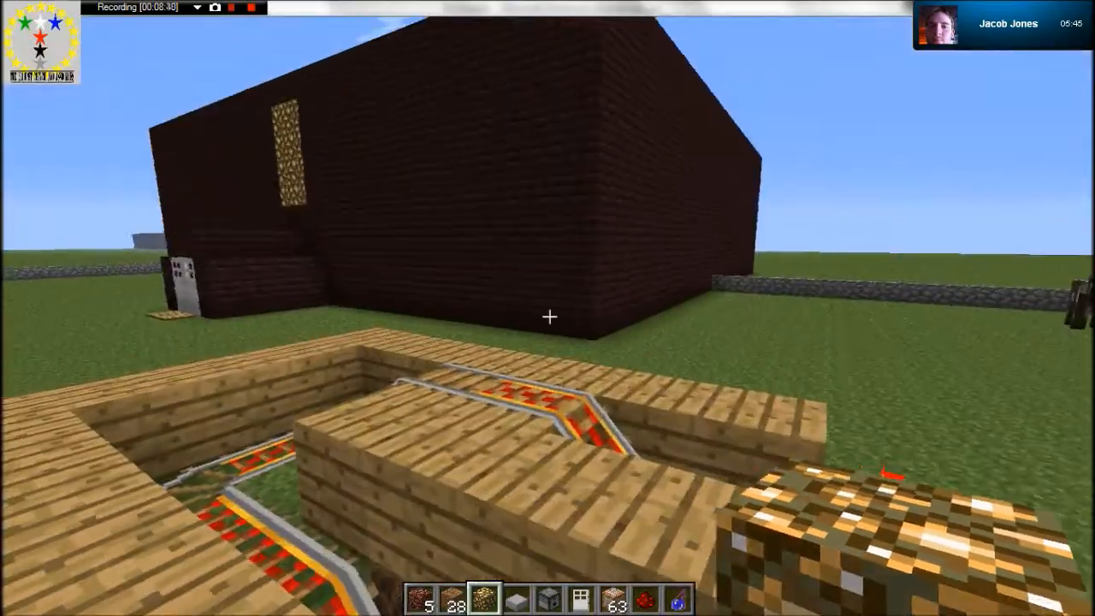
Step: Take a minecart from the creative Transportation items into the hotbar
{"action": "key", "text": "e"}
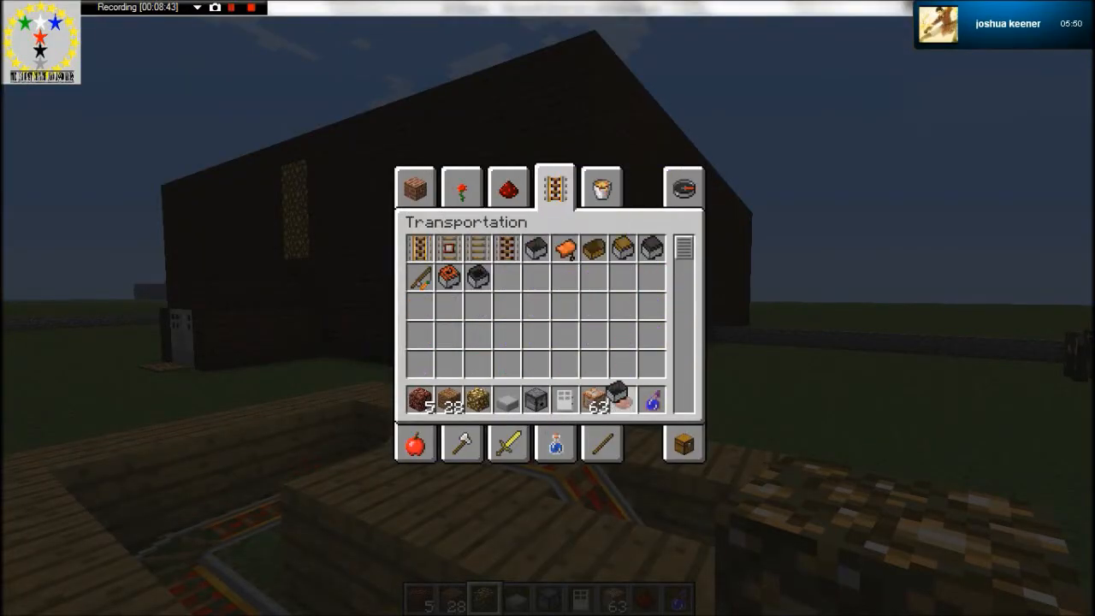
{"action": "key", "text": "Escape"}
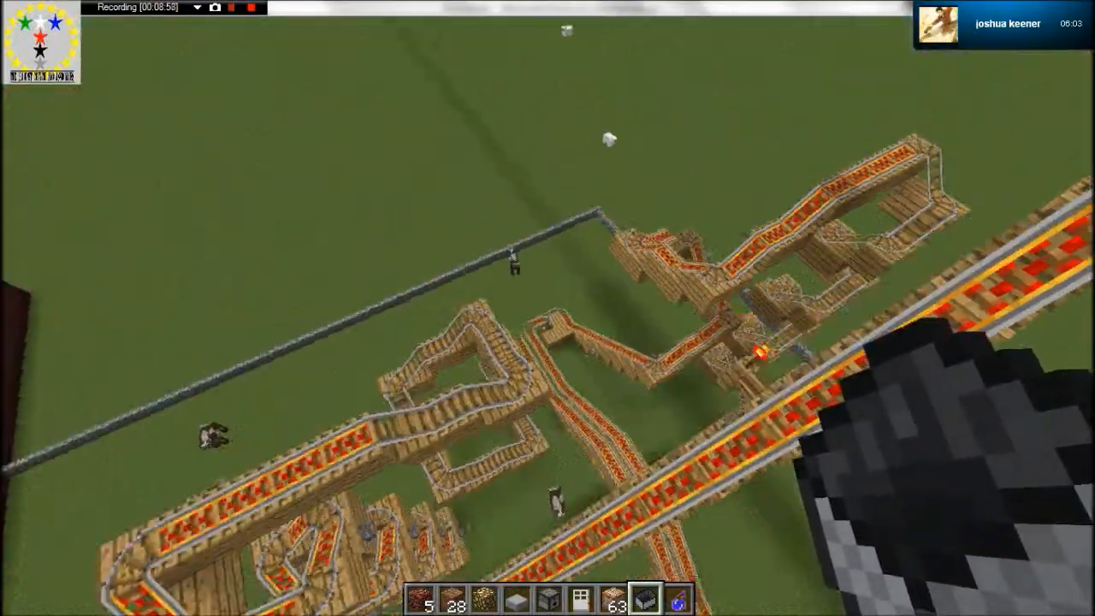
{"action": "mouse_move", "coordinate": [548, 308]}
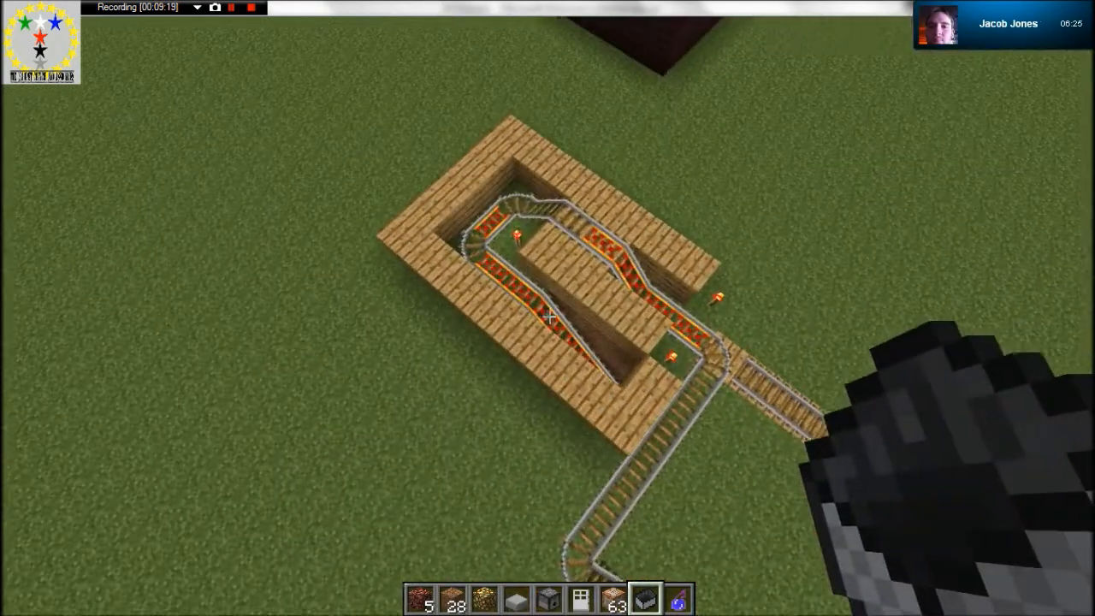
Step: Restore hunger with /feed before placing the minecart on the entrance rails
{"action": "type", "text": "/feed"}
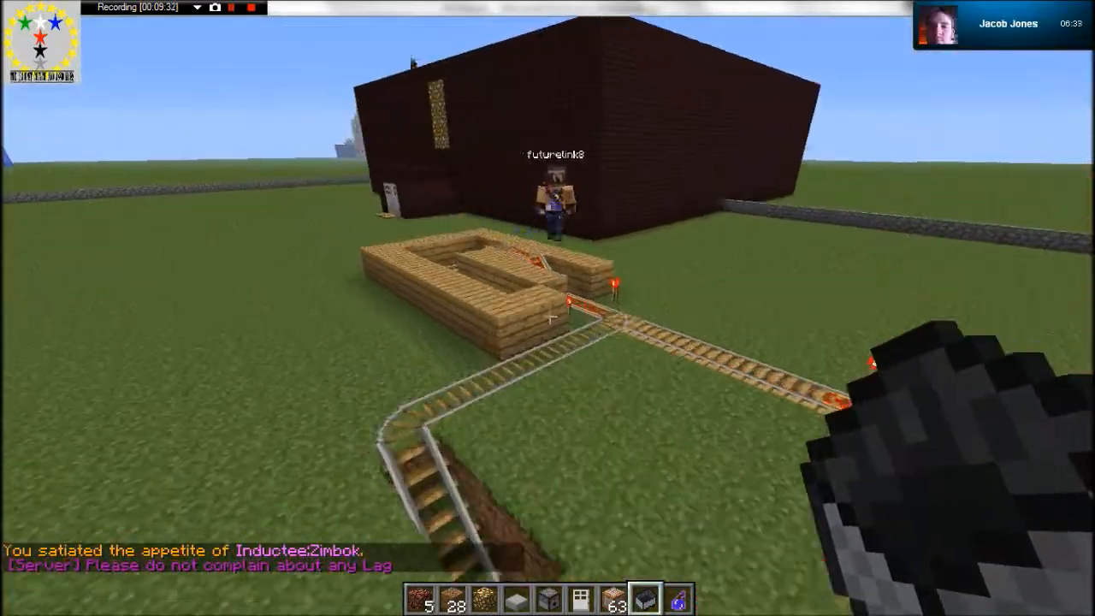
{"action": "mouse_move", "coordinate": [547, 307]}
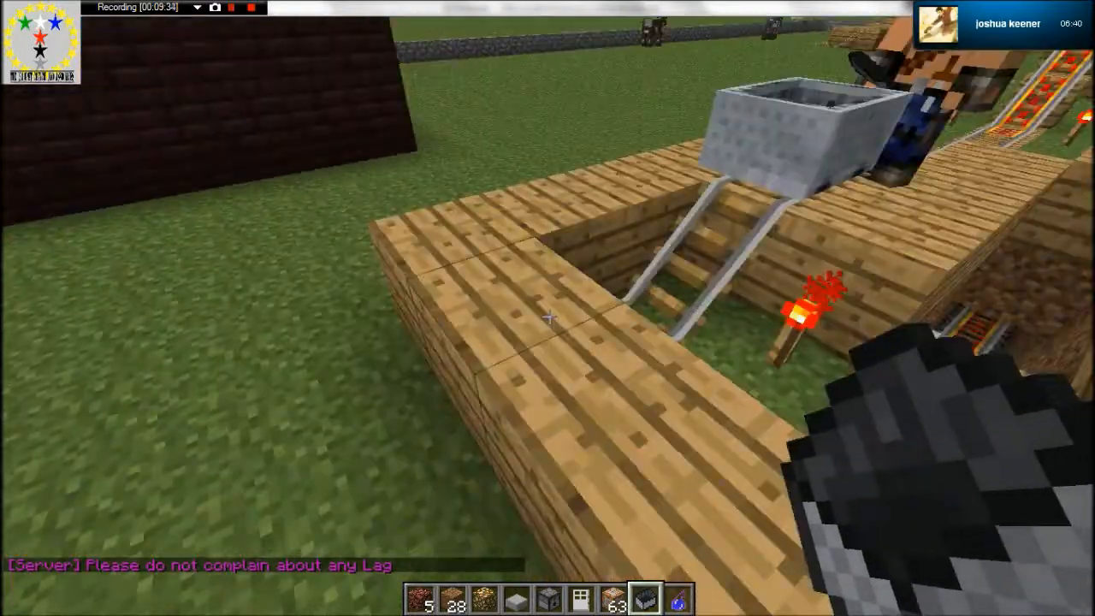